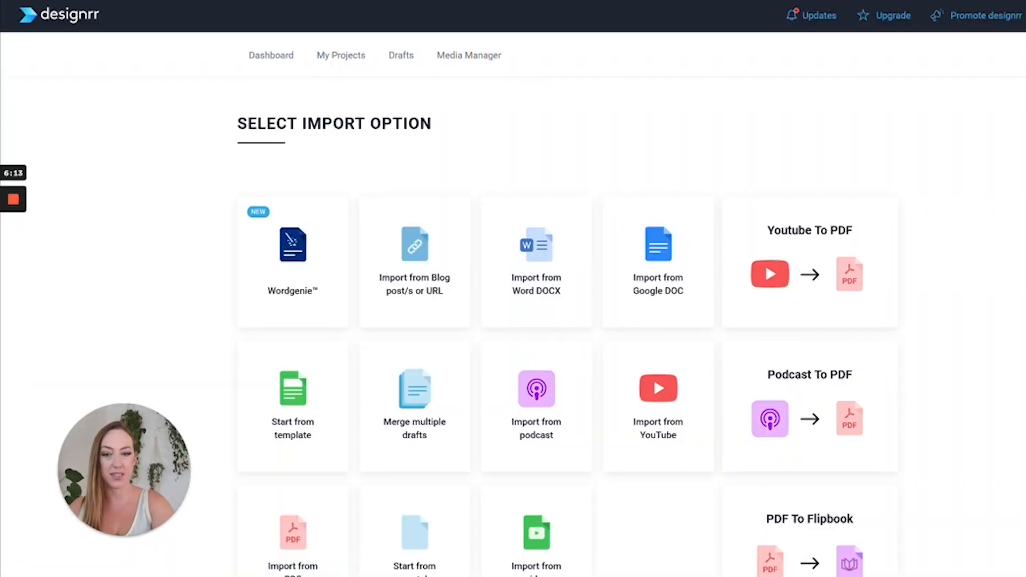
scroll(down, 3)
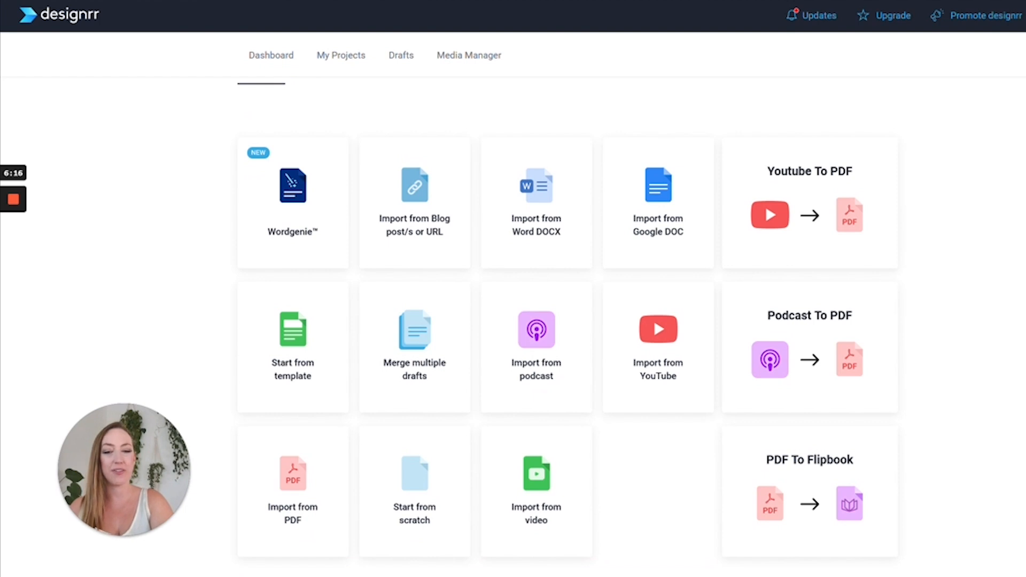
mouse_move(791, 218)
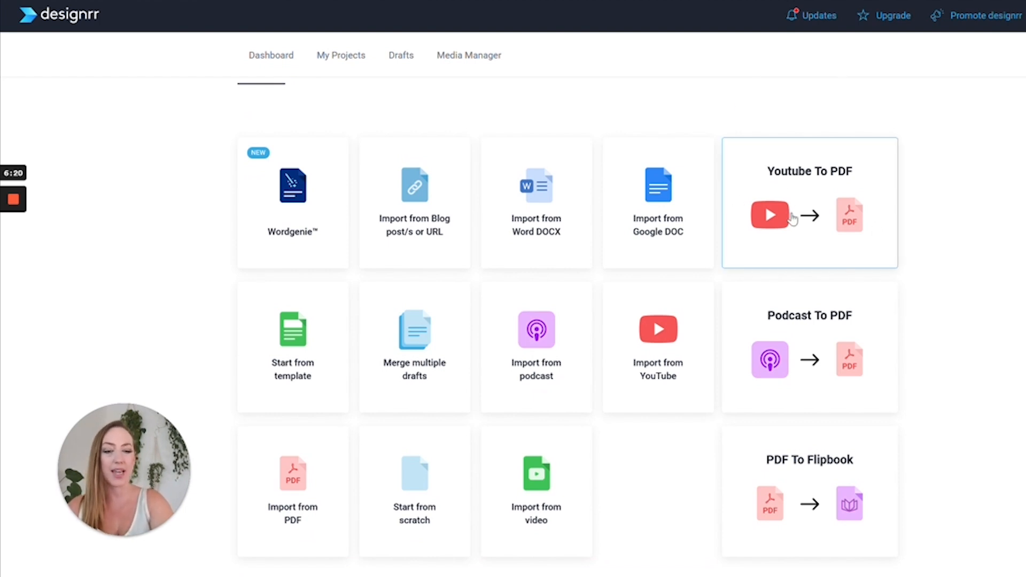
click(536, 475)
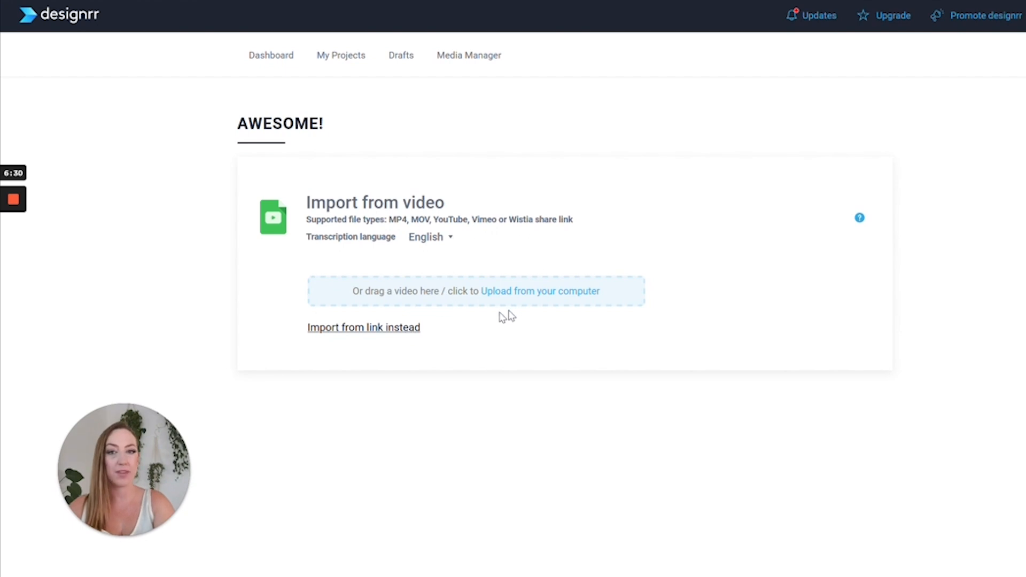
click(363, 327)
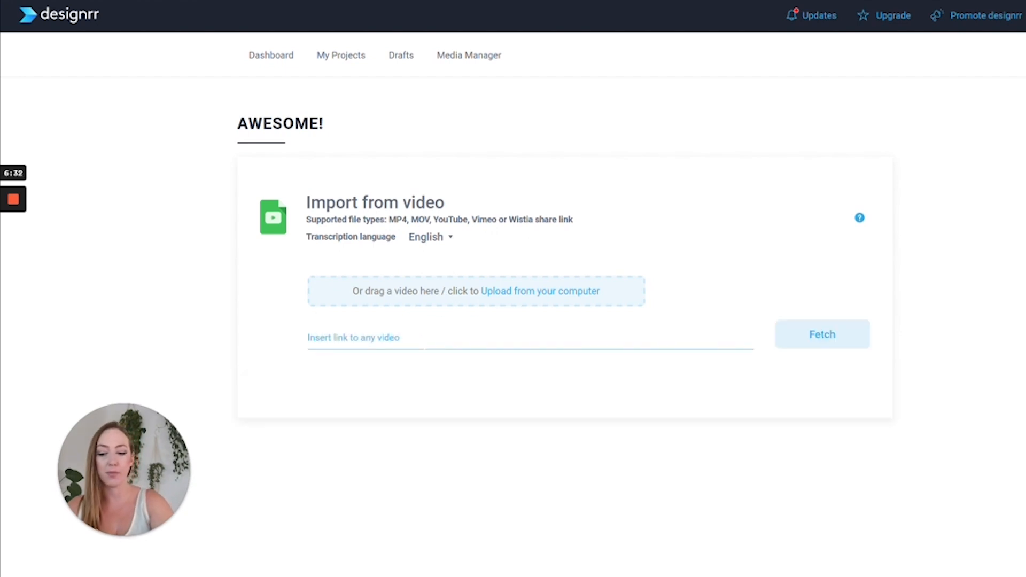
text(https://youtu.be/wvf70-J-0sI)
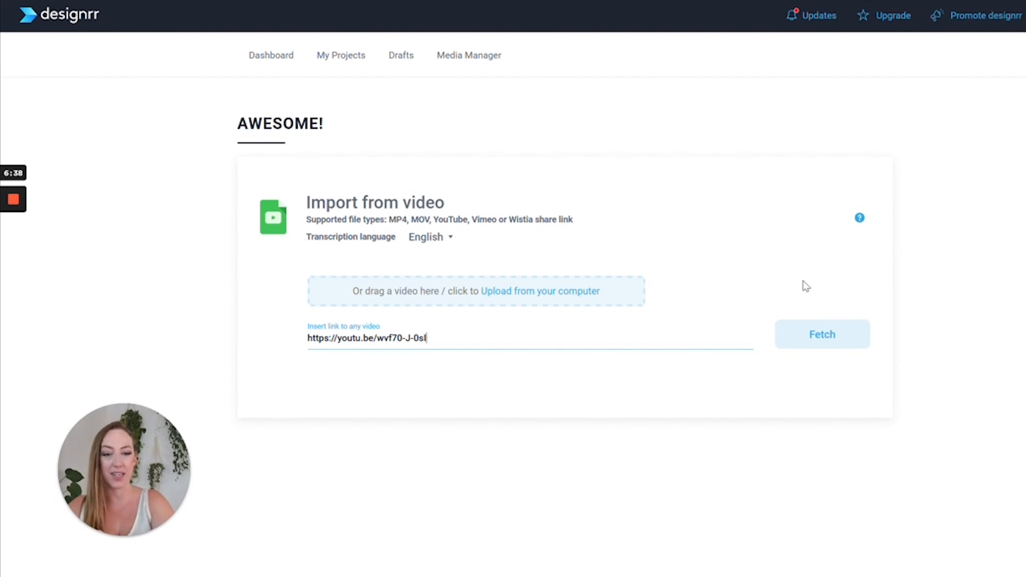
click(823, 334)
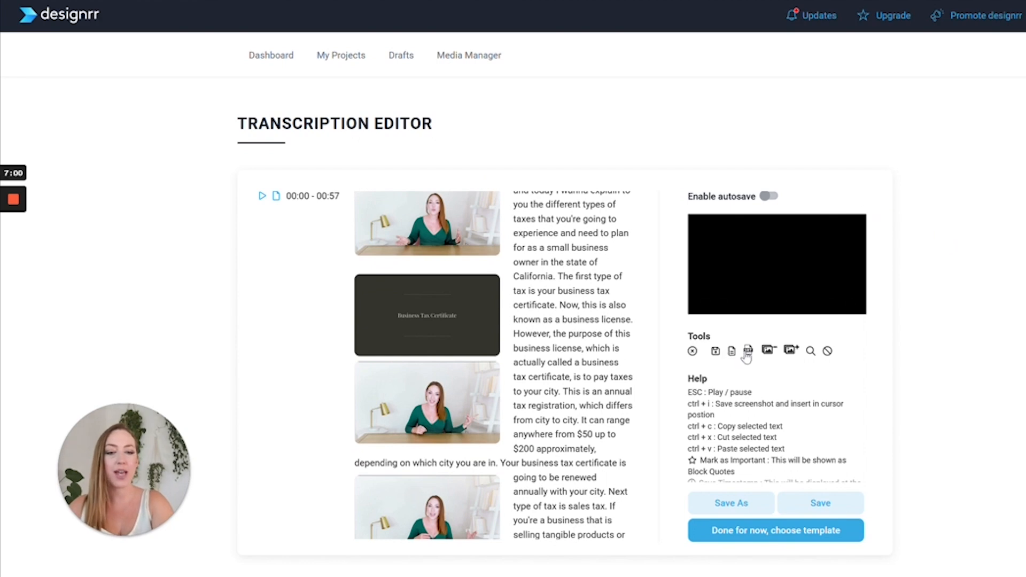
mouse_move(766, 352)
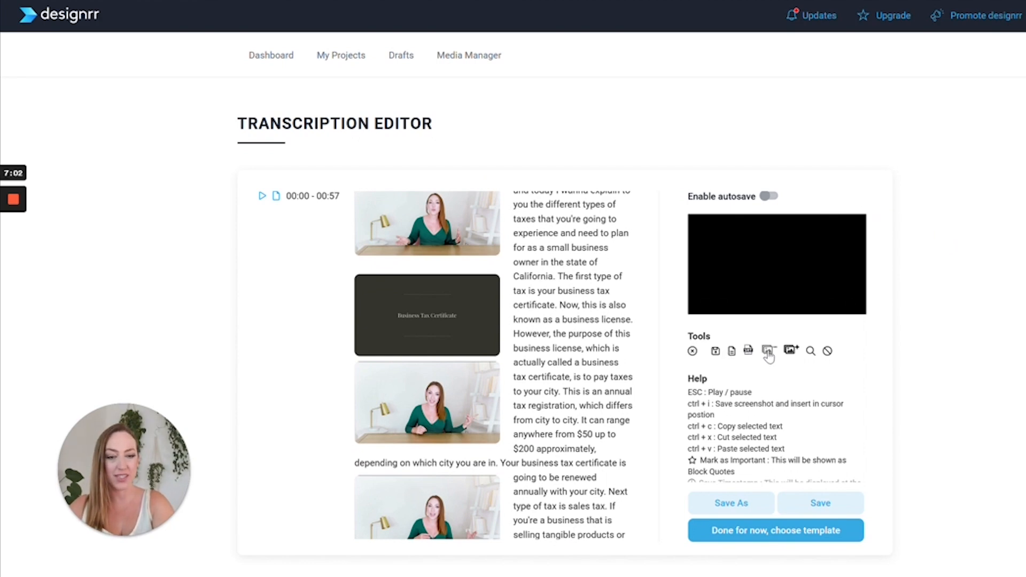
mouse_move(768, 351)
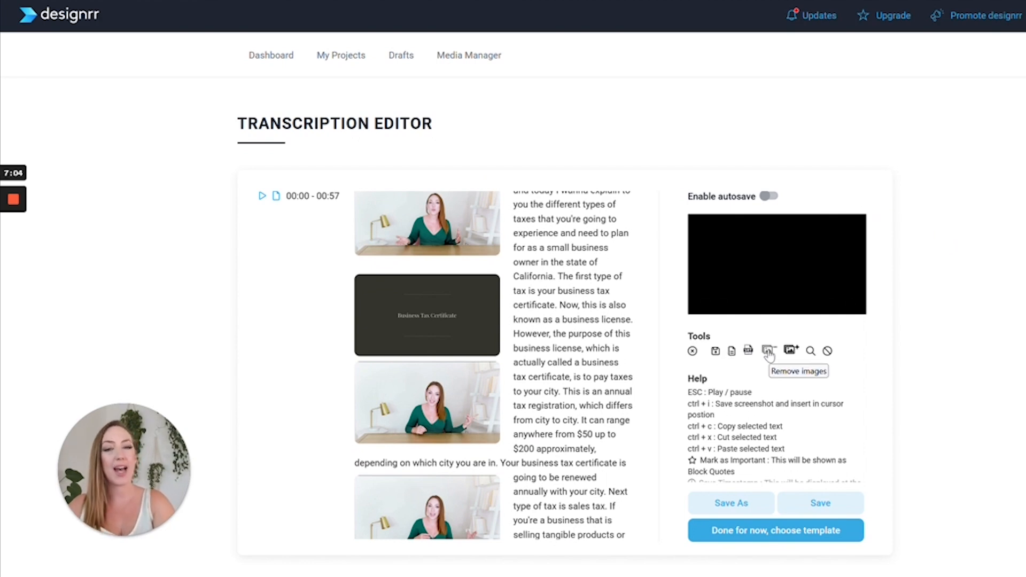
Remove every screenshot image from the transcript, confirming the removal.
click(769, 351)
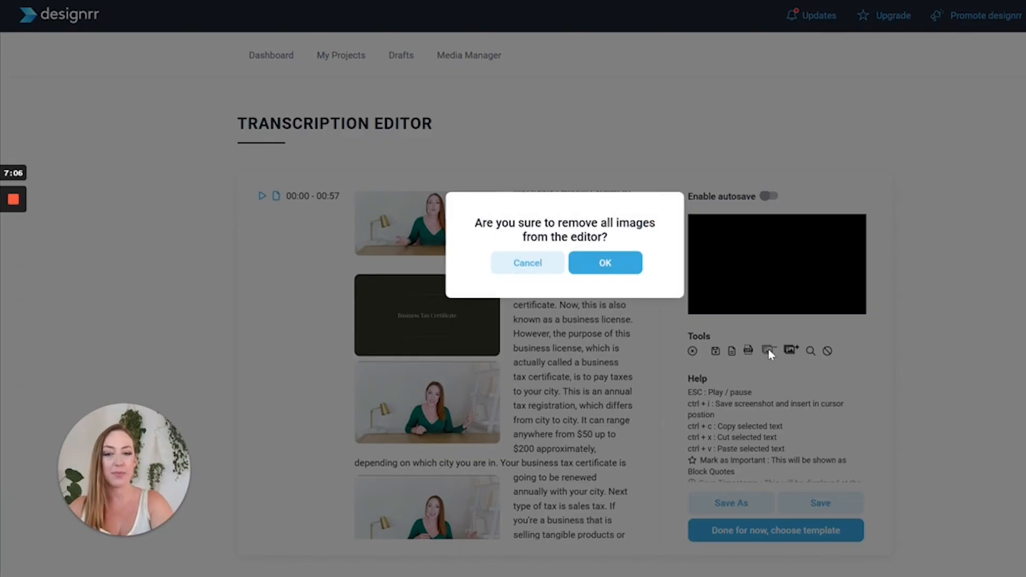
click(605, 263)
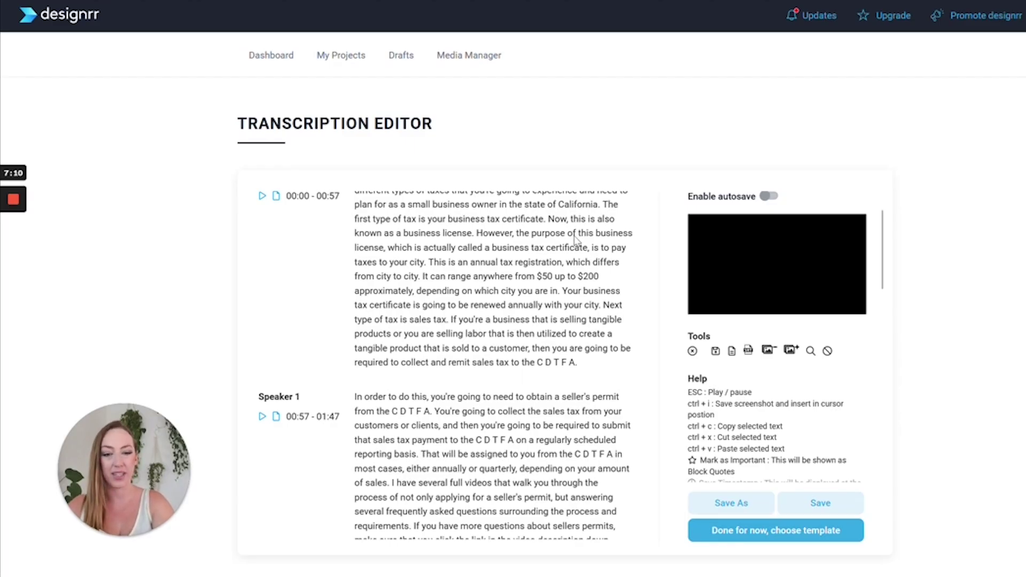
mouse_move(810, 352)
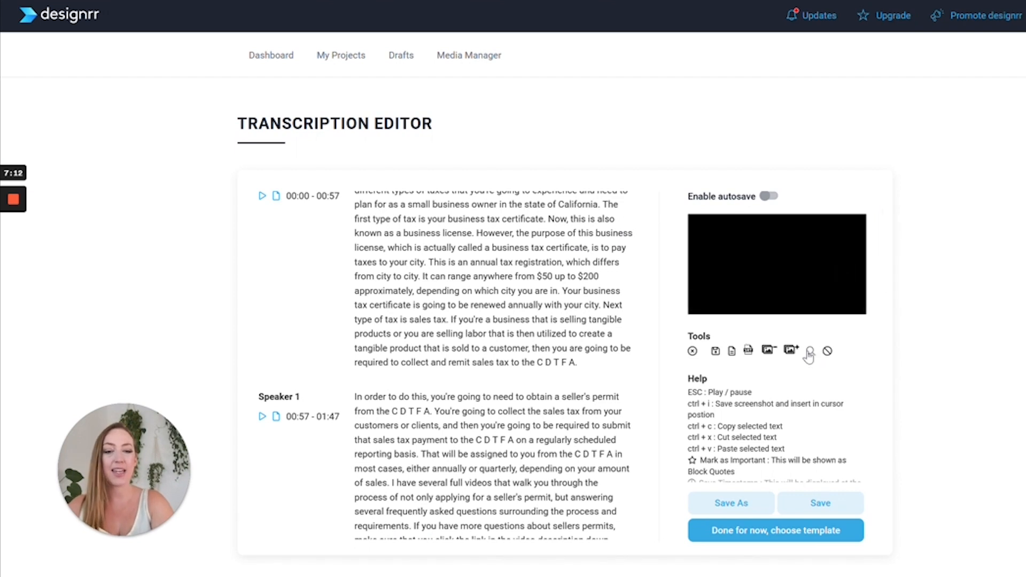
Close Search & replace without changes and proceed from the transcript to template selection.
click(810, 351)
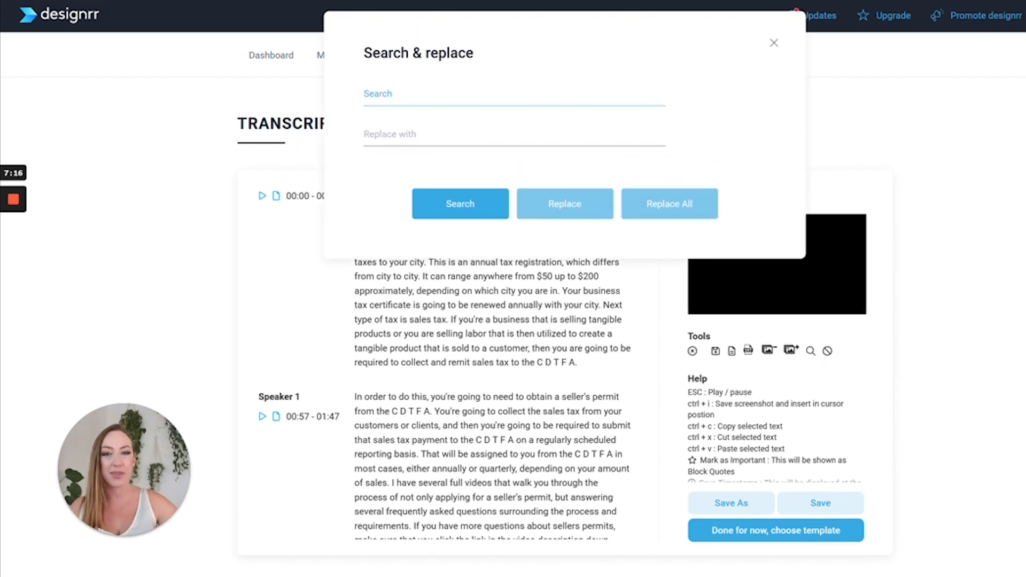
click(774, 43)
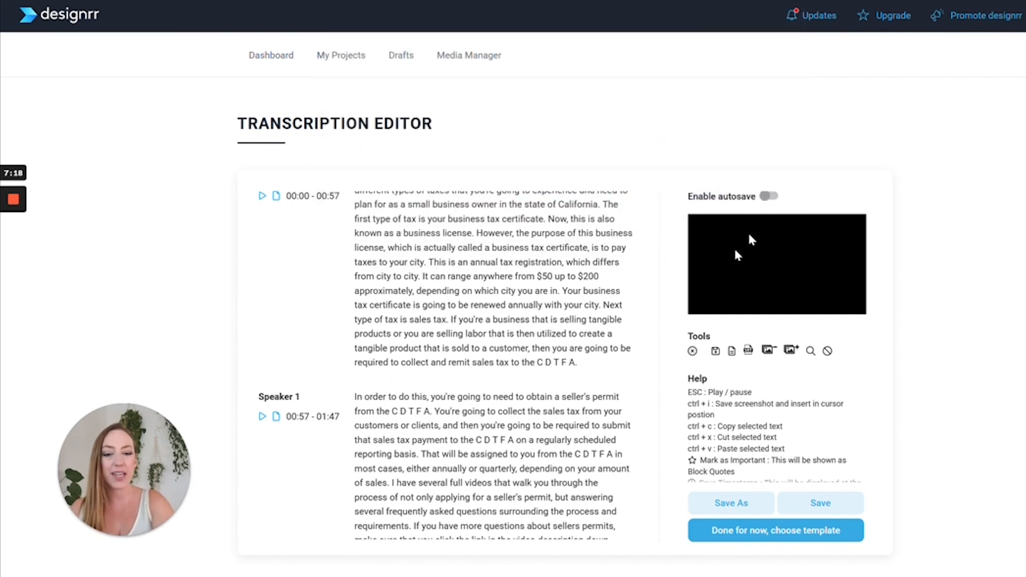
mouse_move(666, 299)
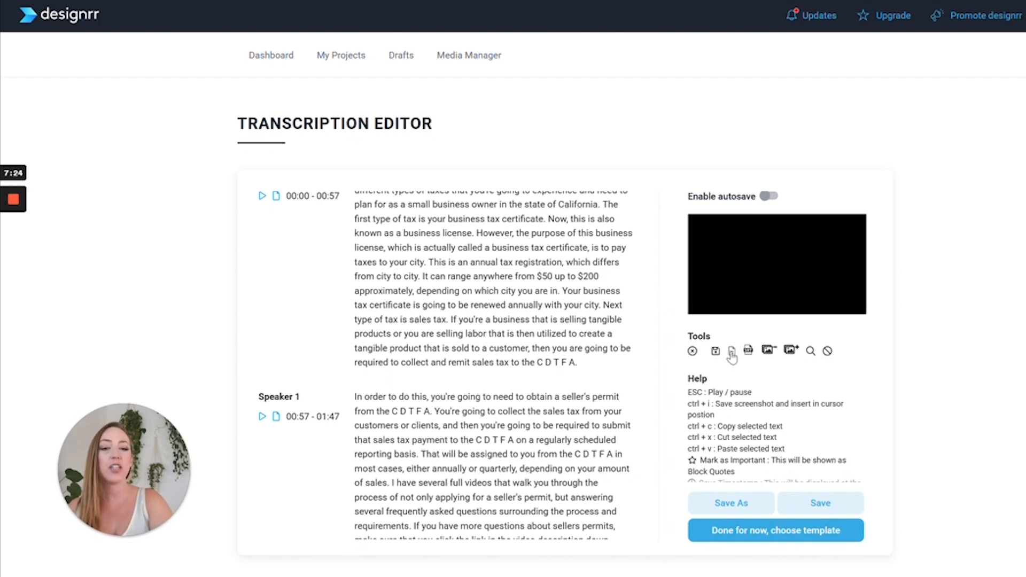
mouse_move(732, 353)
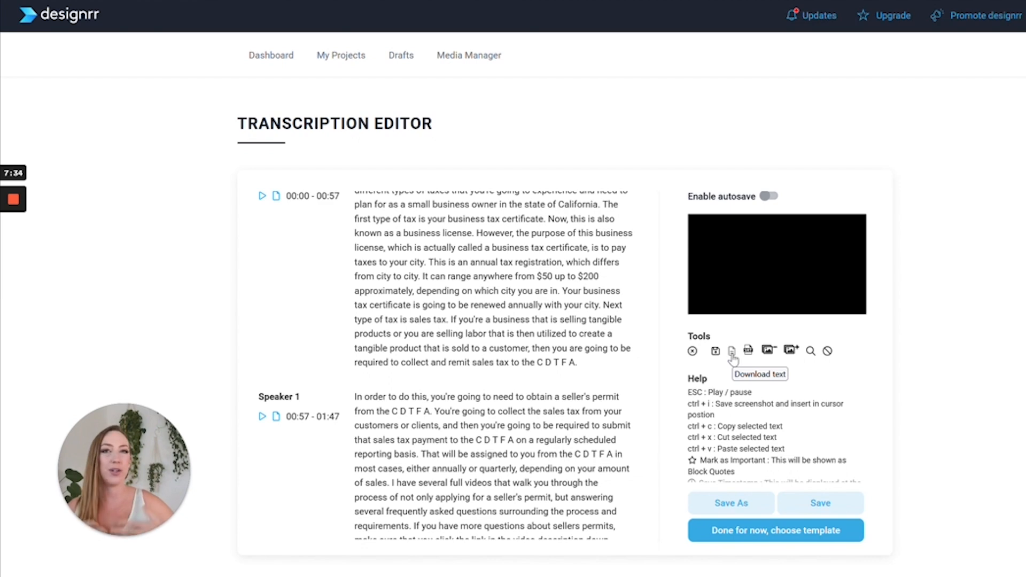
mouse_move(789, 363)
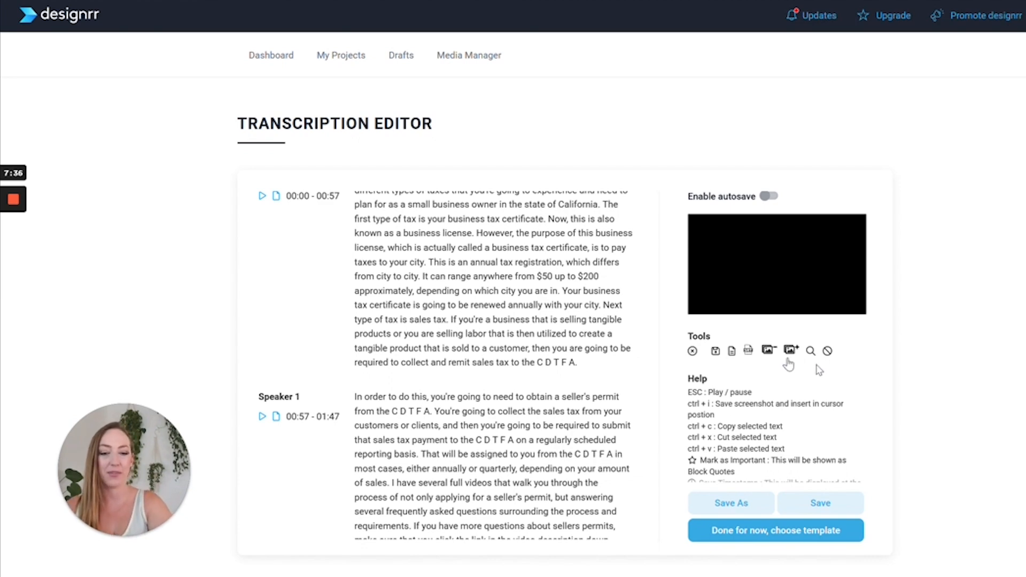
click(776, 530)
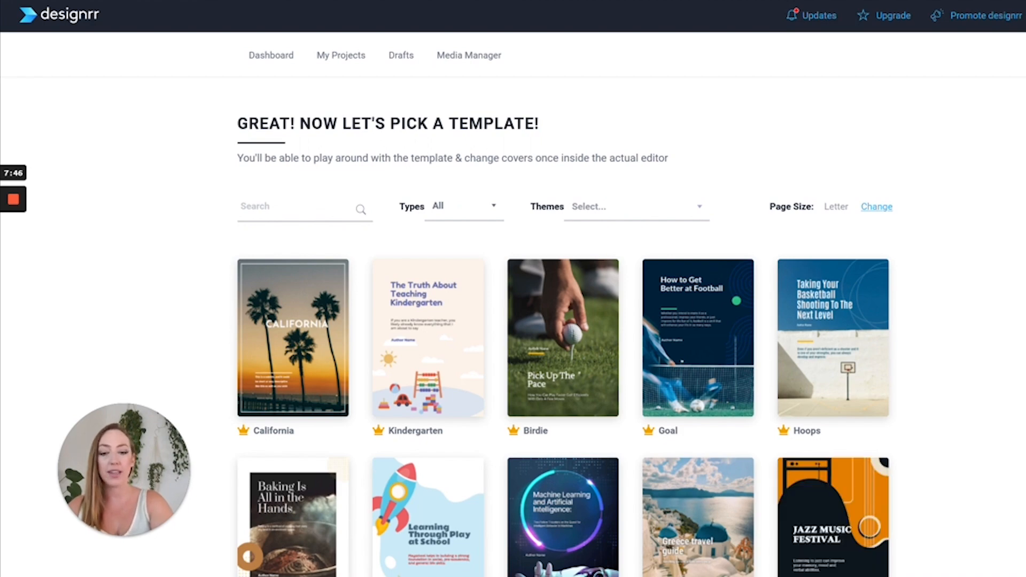
Search the template gallery for 'business' and browse the business-themed designs.
scroll(down, 3)
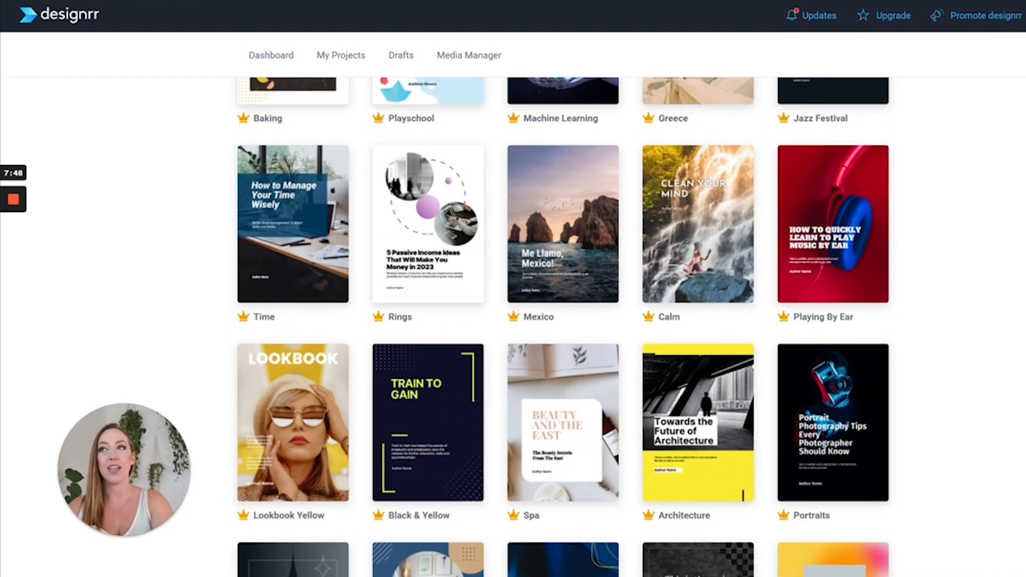
scroll(down, 3)
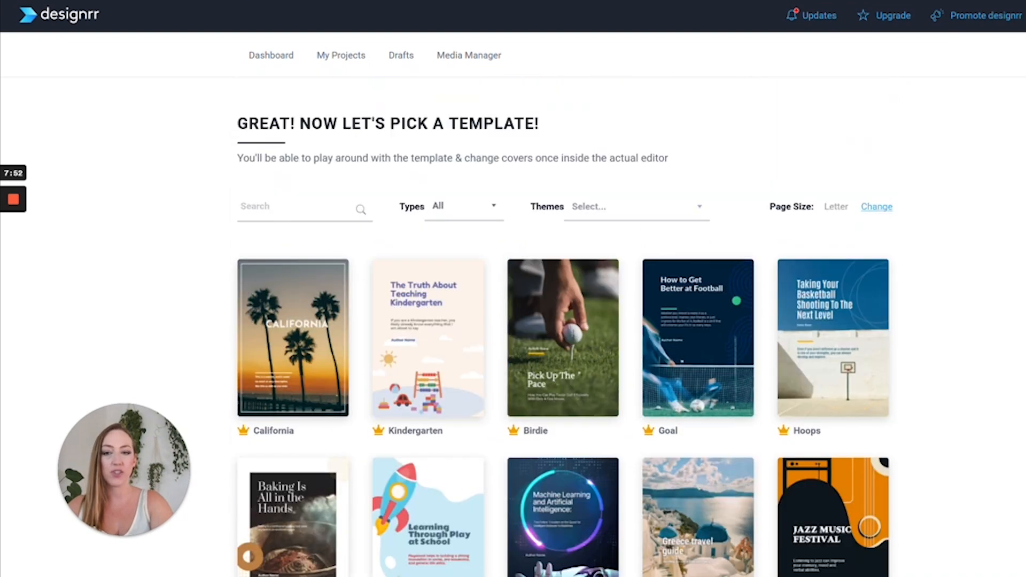
text(business)
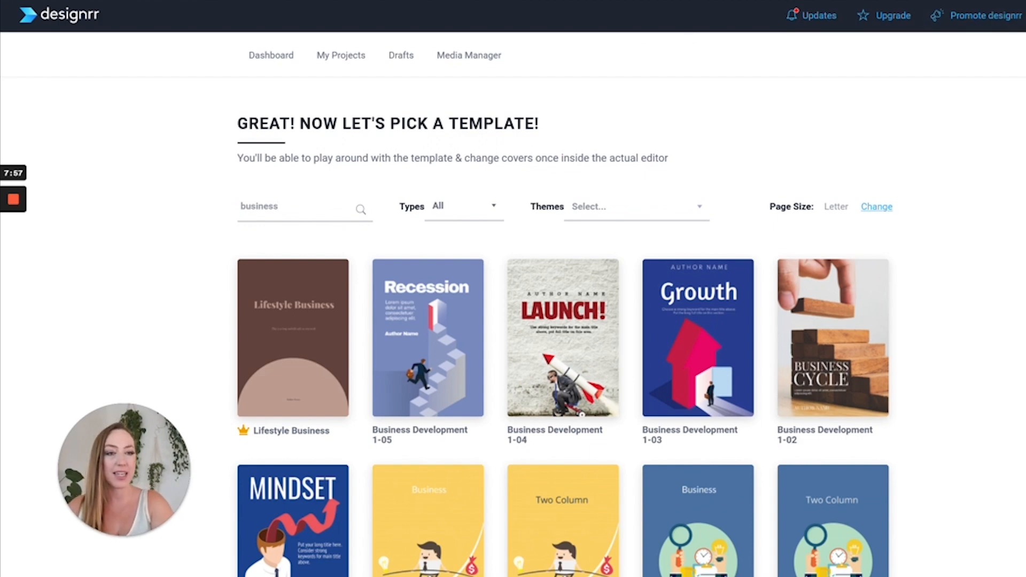
scroll(down, 3)
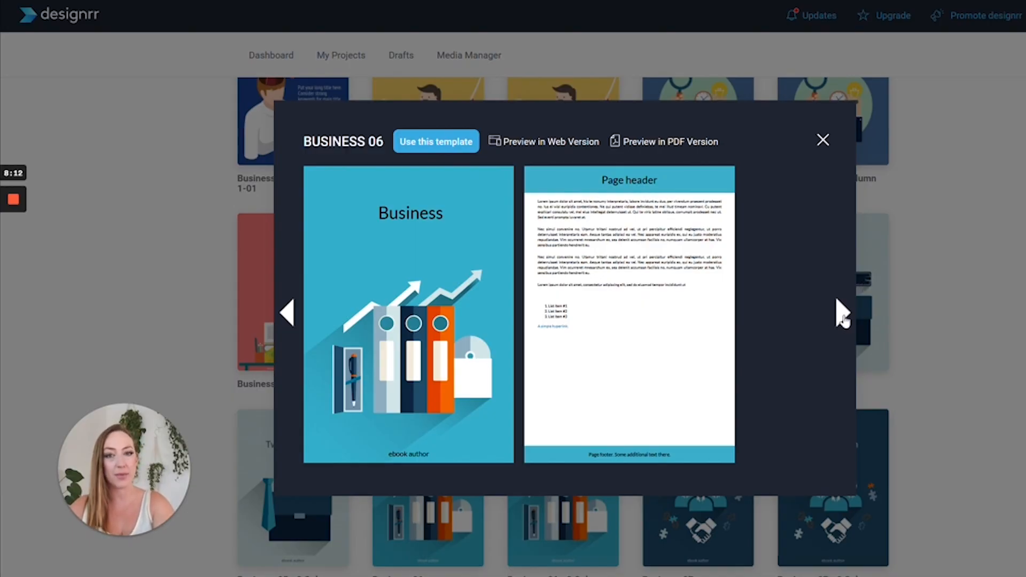
click(822, 140)
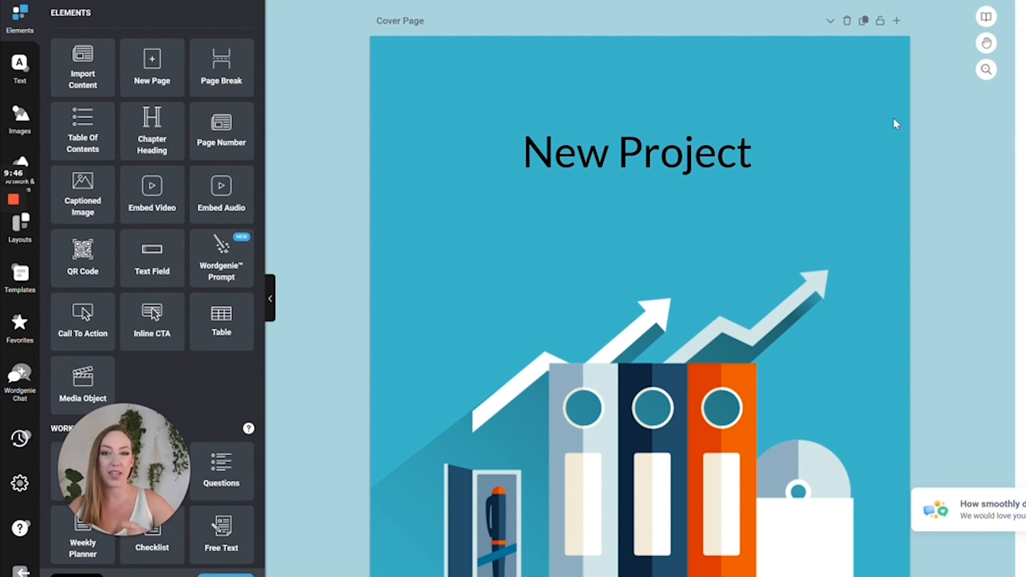
mouse_move(308, 266)
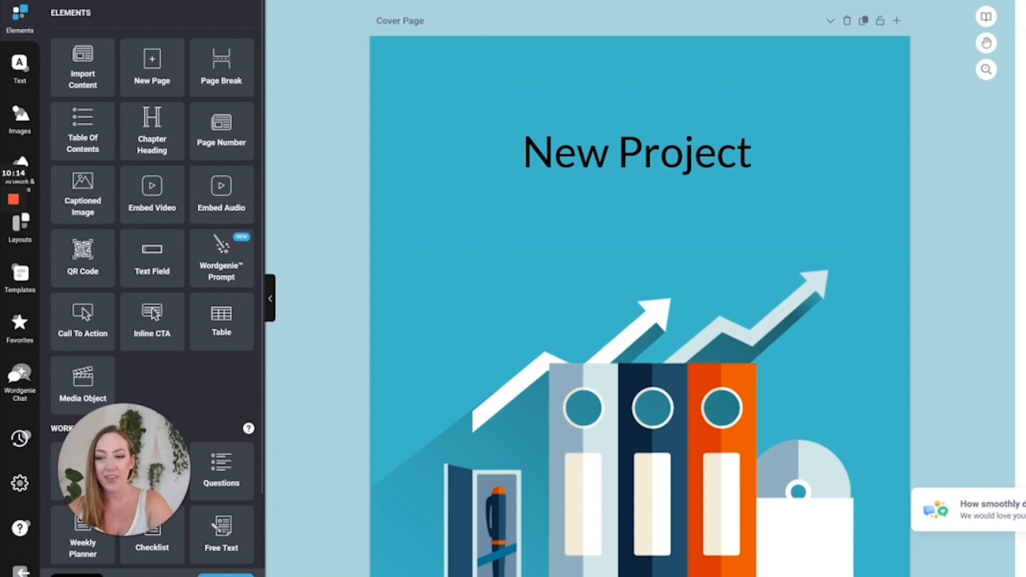
scroll(down, 3)
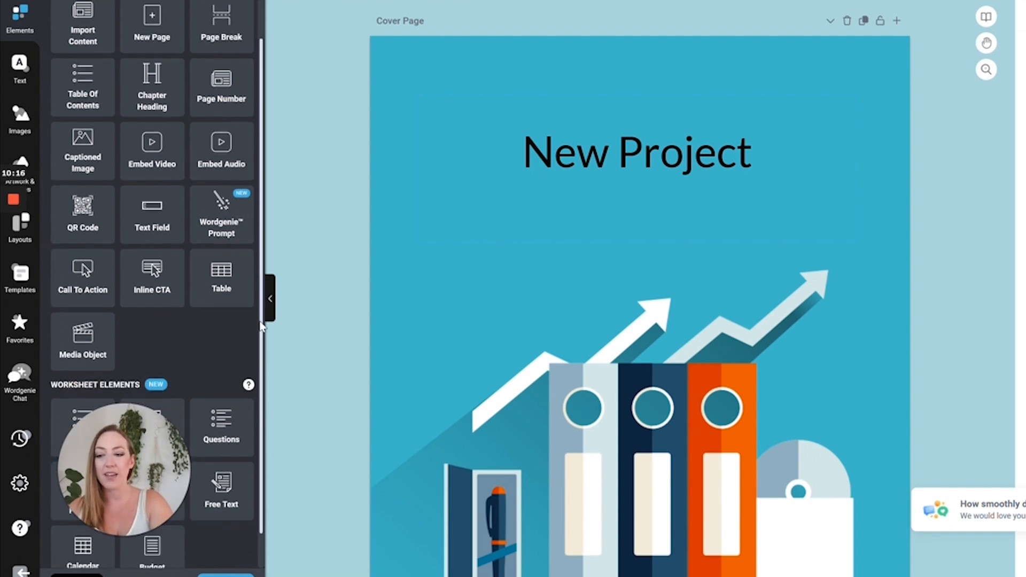
scroll(down, 3)
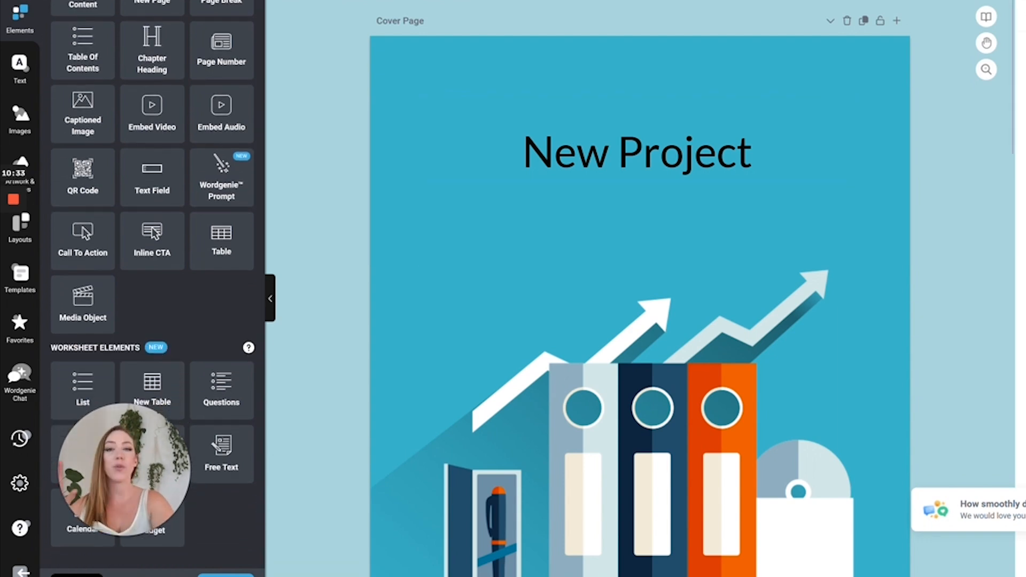